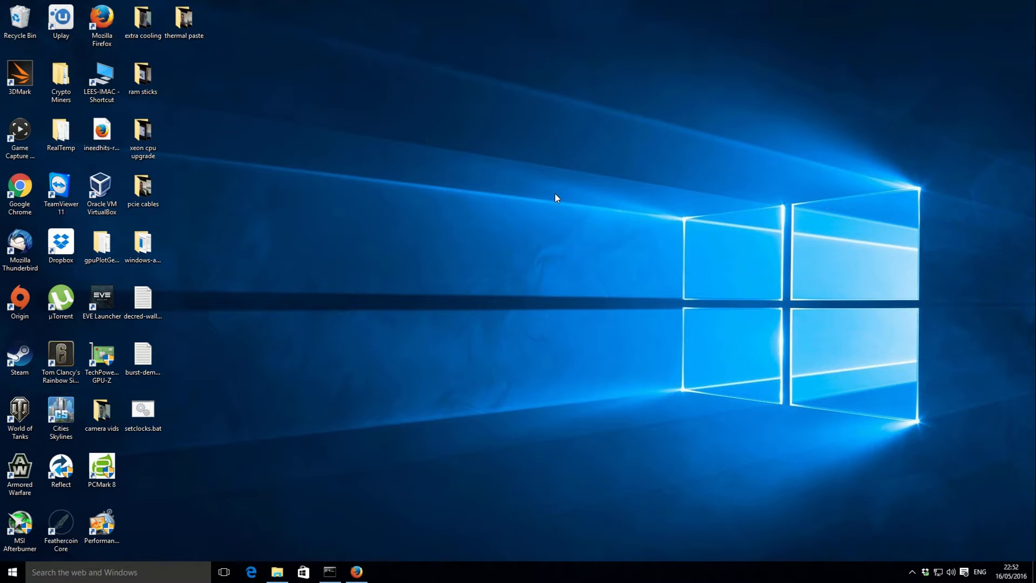
Open Crypto Miners from the desktop, then the ethminer-0.9.41-genoil-1.0.8 folder inside it.
left_click(60, 74)
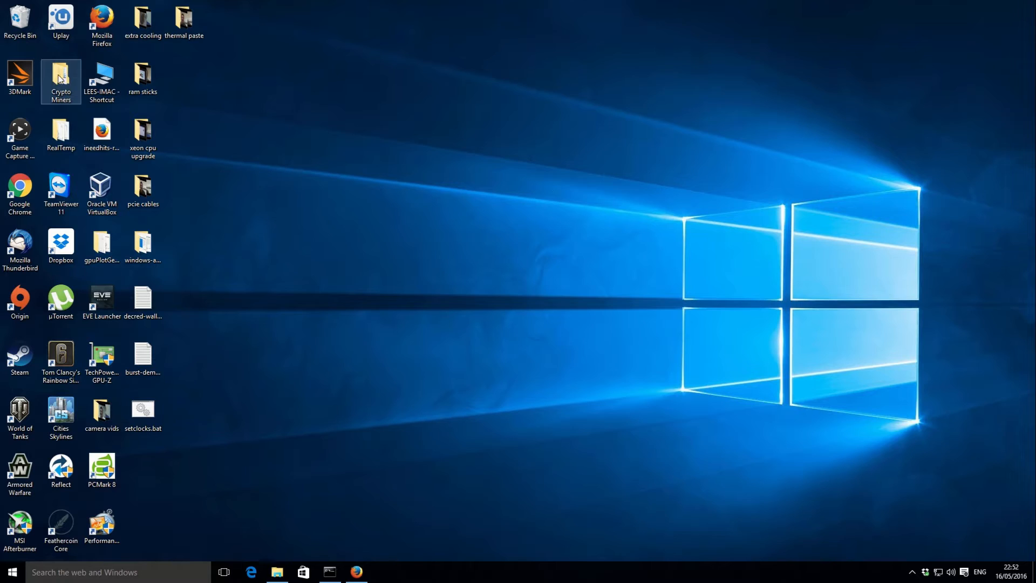
double_click(60, 72)
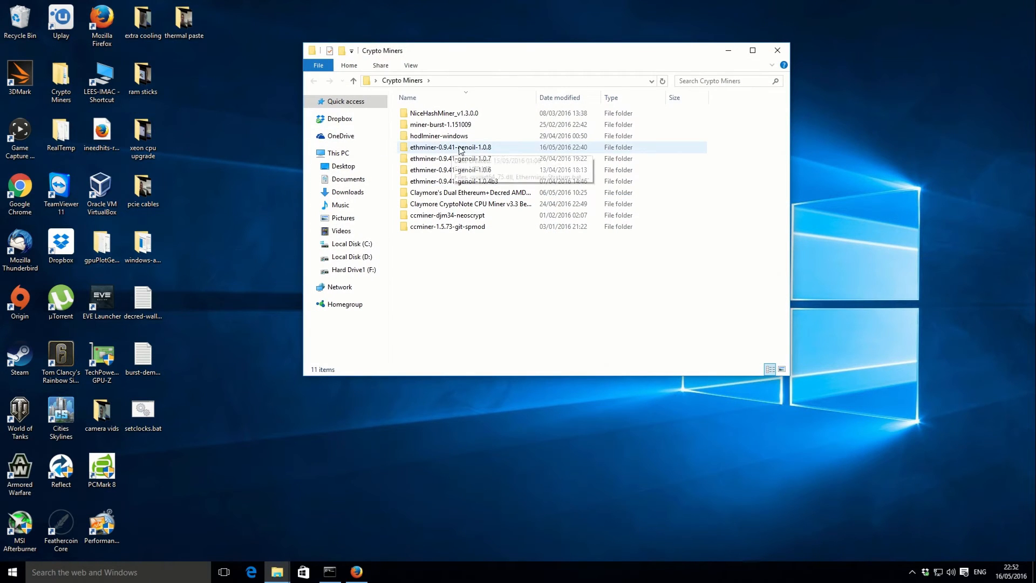
double_click(444, 147)
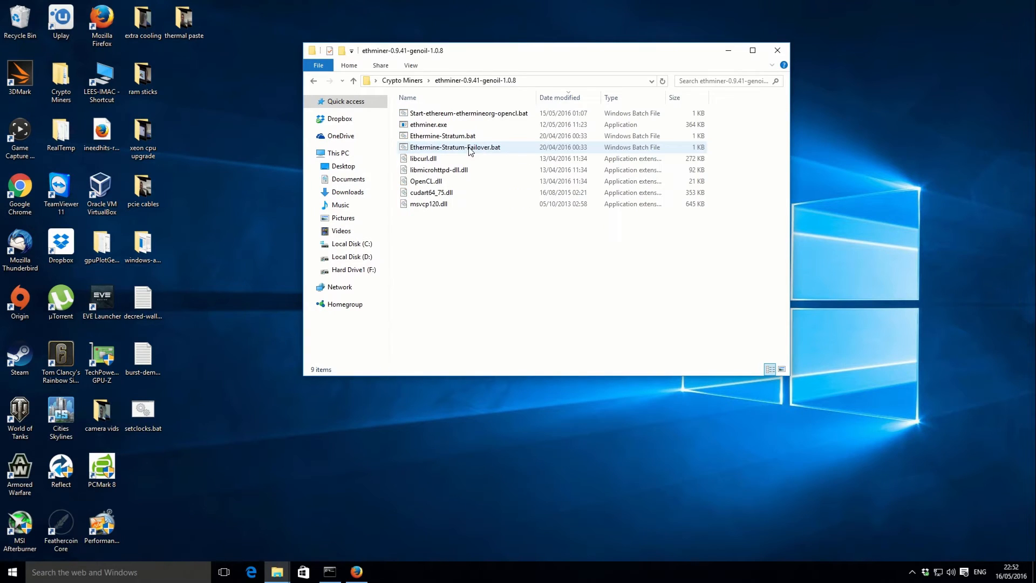
Open Start-ethereum-ethermineorg-opencl.bat in Notepad via right-click Edit to view its ethminer command.
right_click(469, 114)
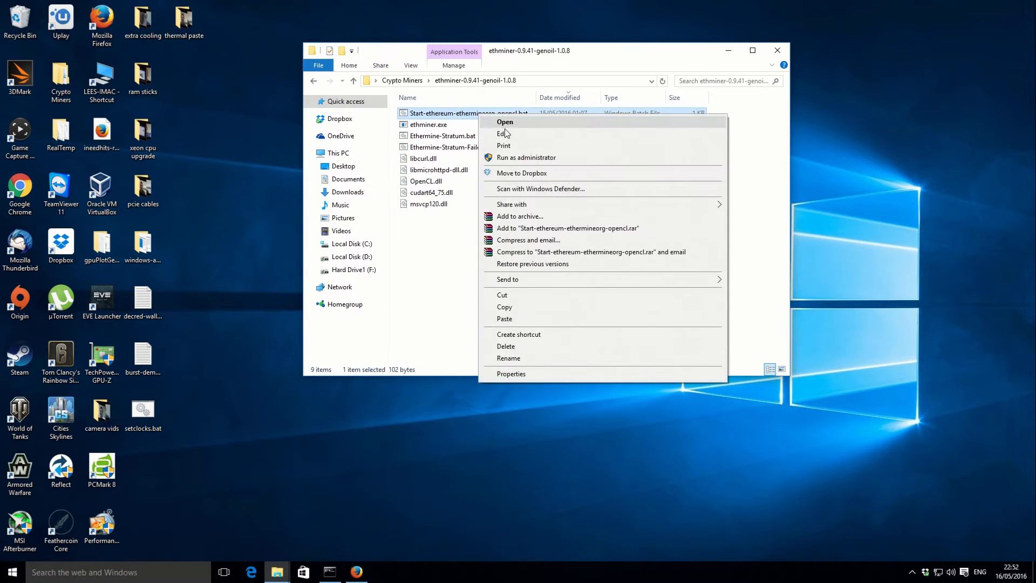
left_click(501, 134)
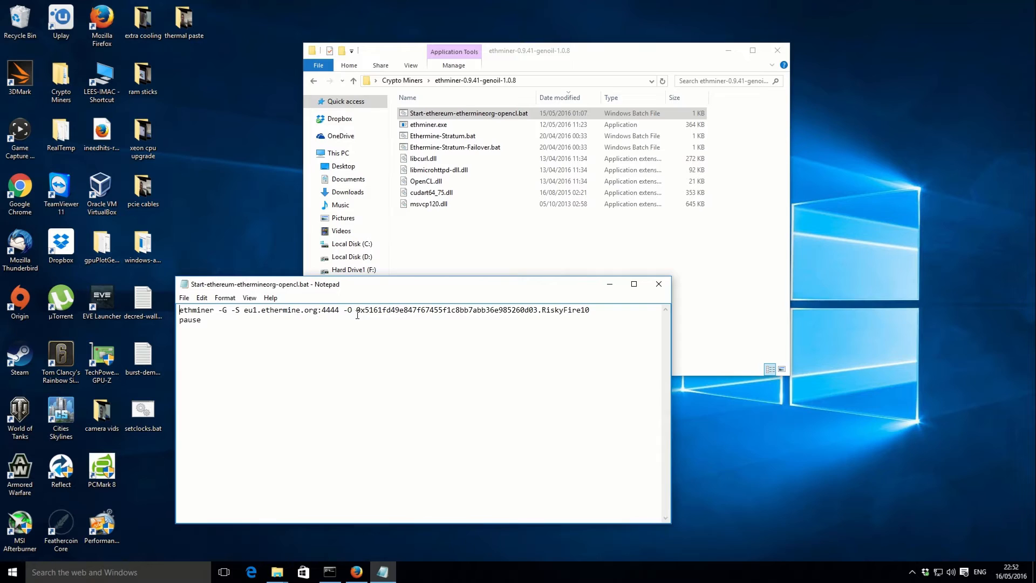
mouse_move(659, 284)
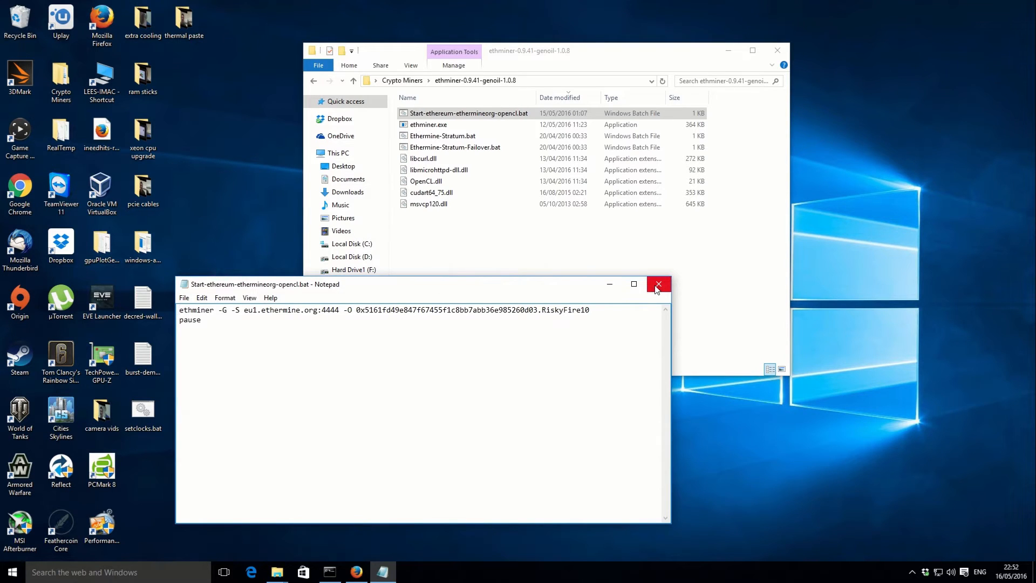
Close Notepad and run Start-ethereum-ethermineorg-opencl.bat so ethminer connects to eu1.ethermine.org:4444.
left_click(658, 283)
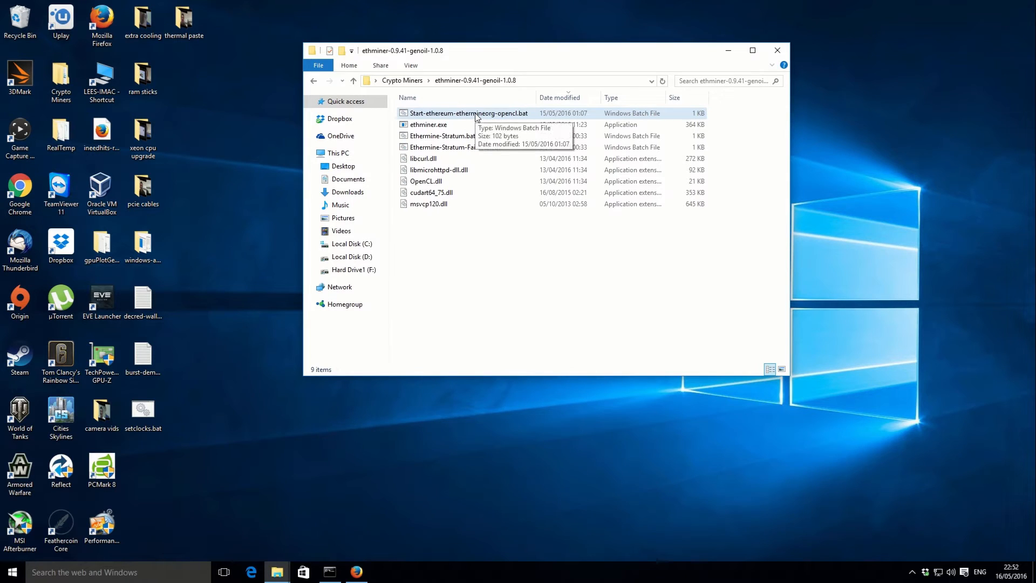
double_click(468, 113)
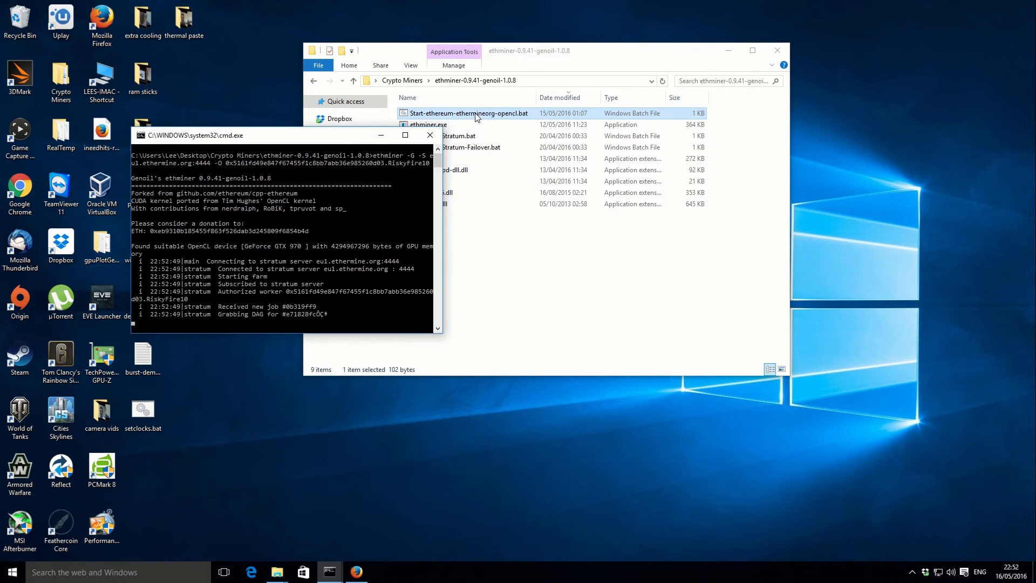